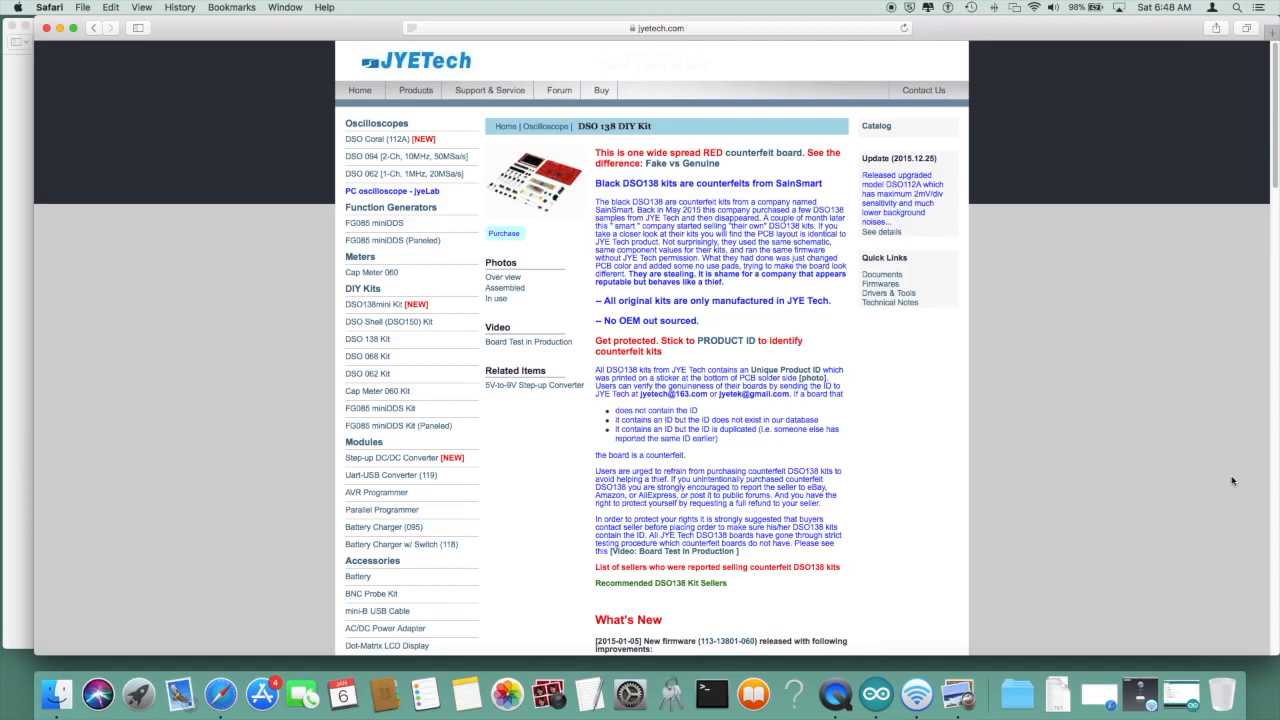
pyautogui.moveTo(1220, 480)
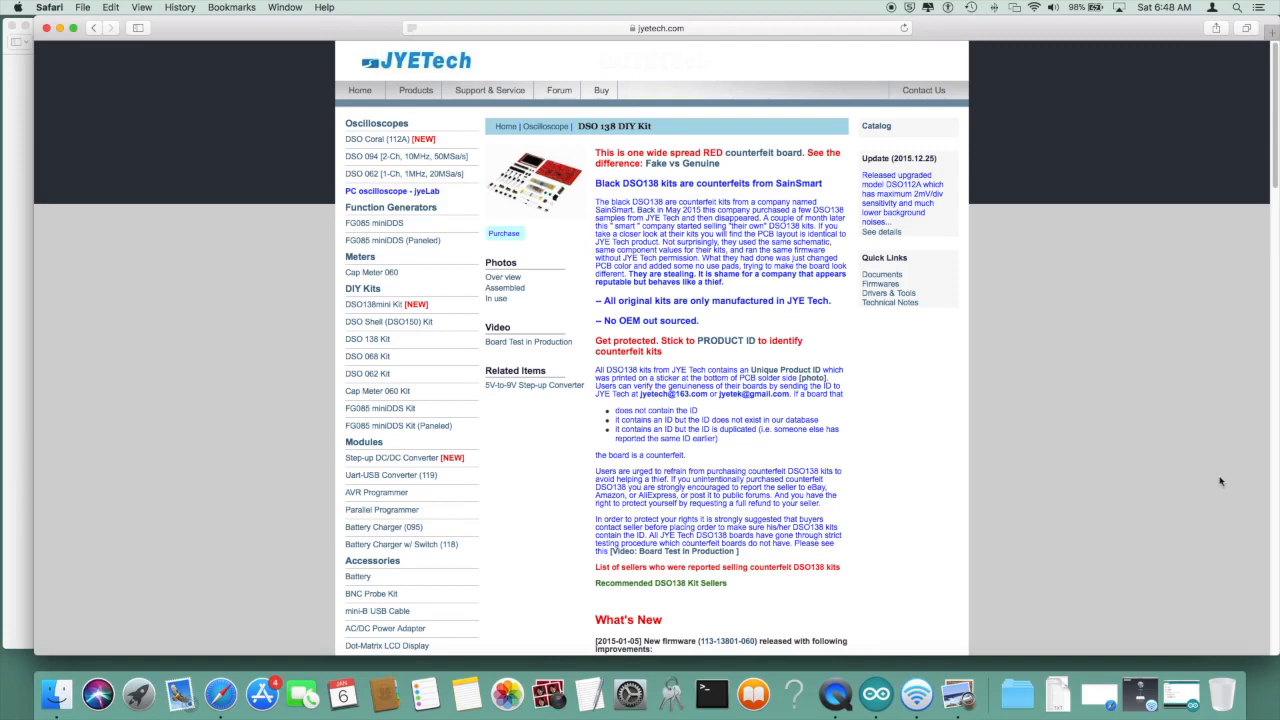
pyautogui.moveTo(756, 318)
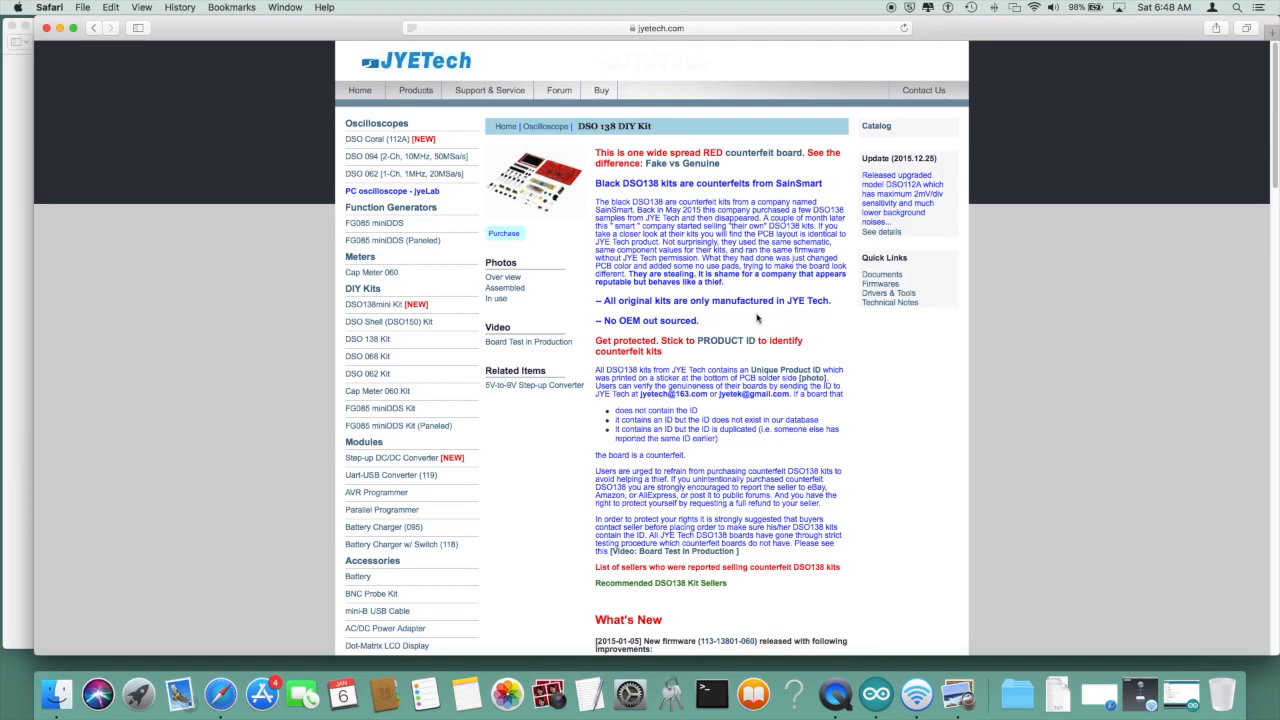
pyautogui.moveTo(758, 326)
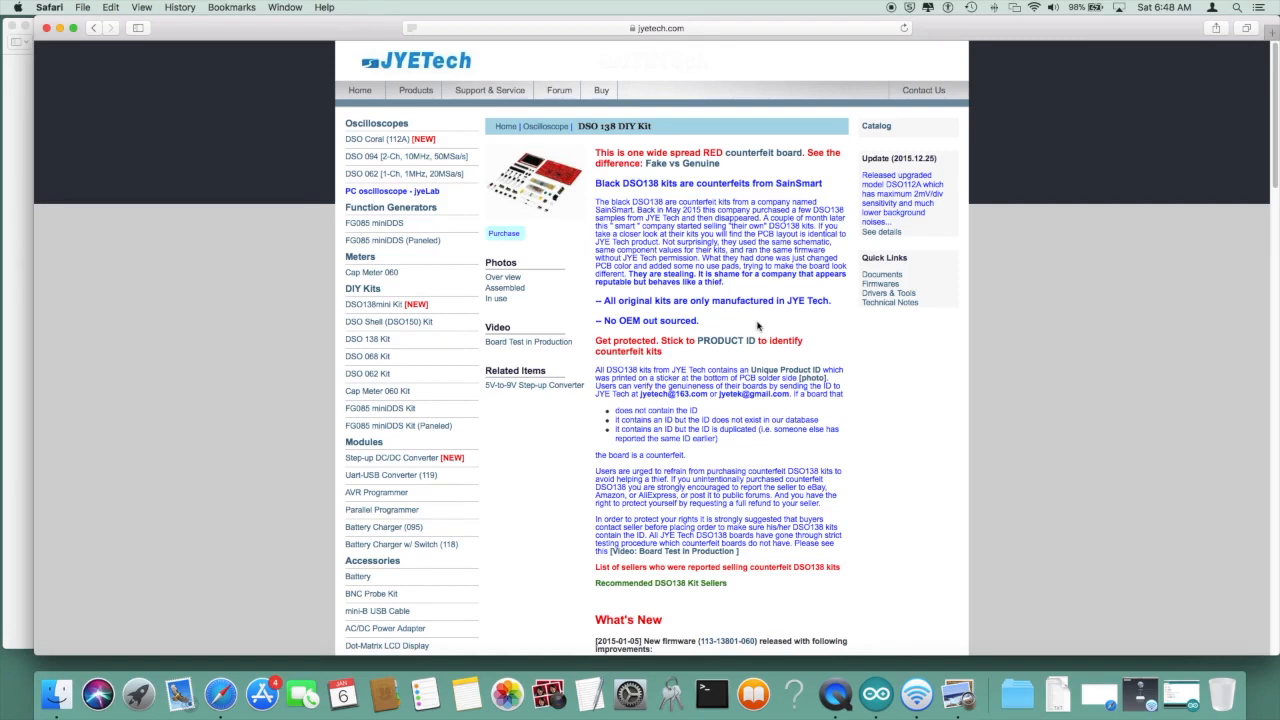
pyautogui.moveTo(626, 364)
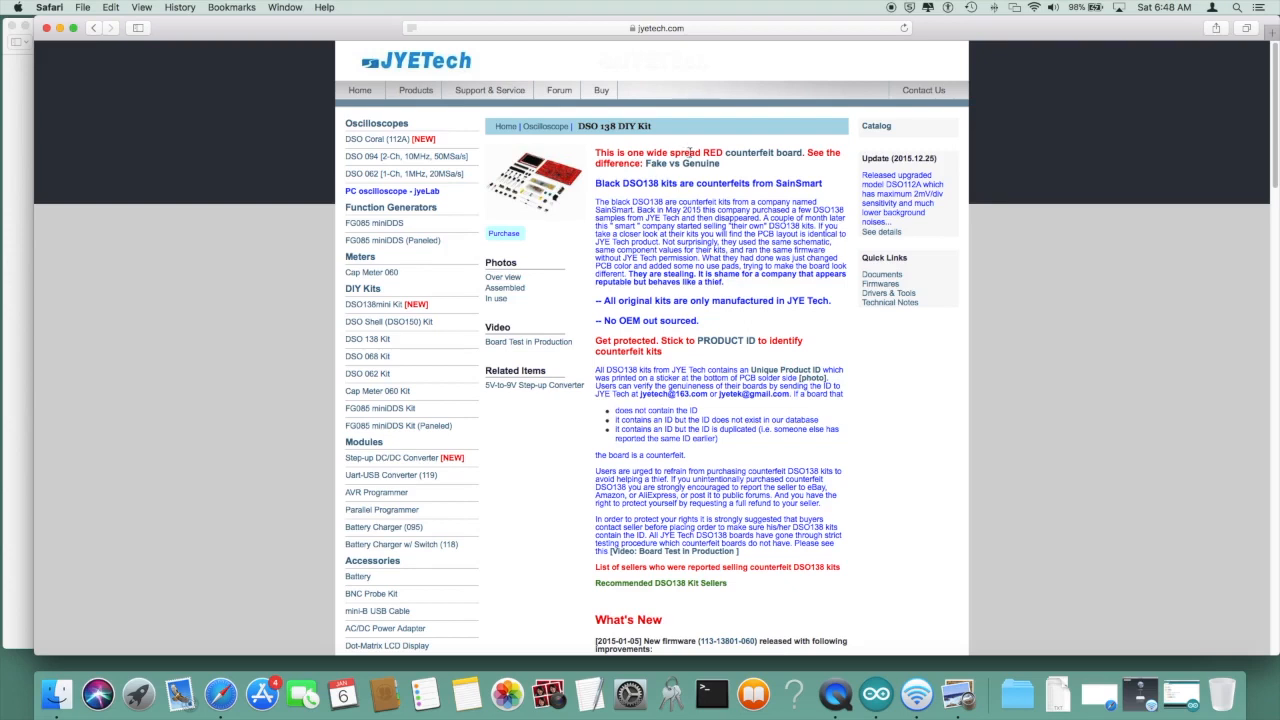
pyautogui.moveTo(760, 152)
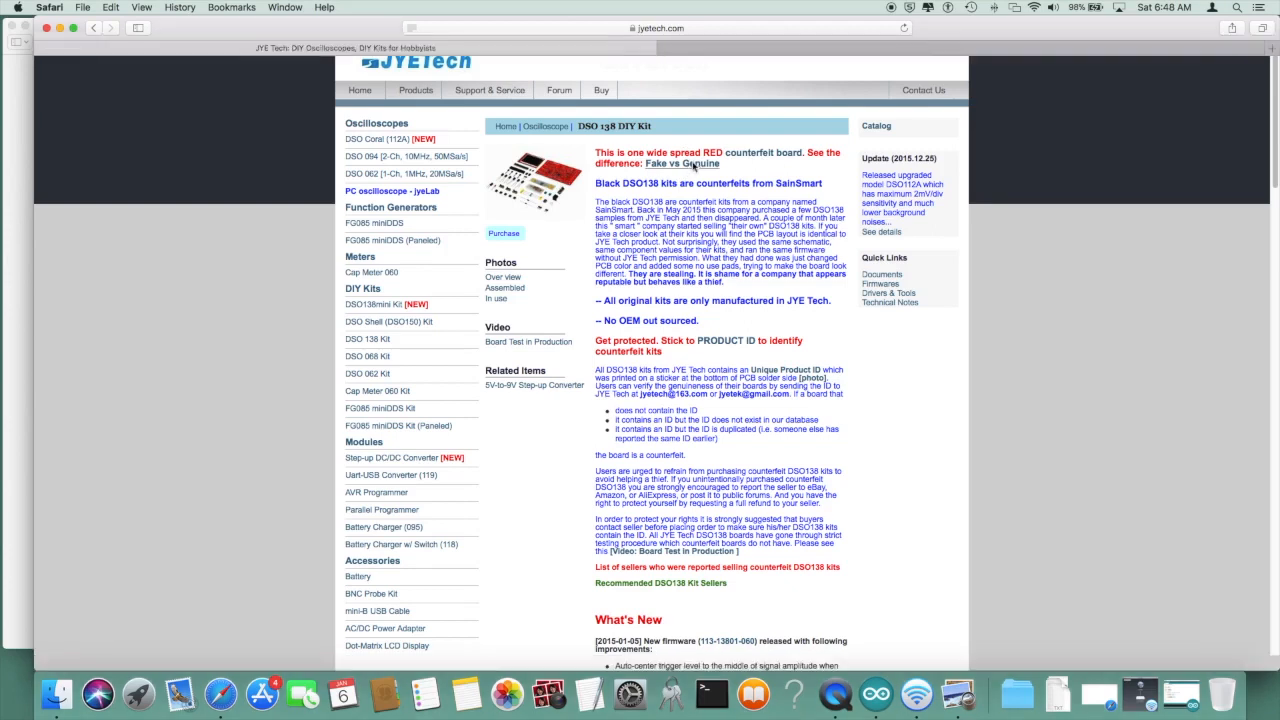
# Step: Open the "See the difference: Fake vs Genuine" link from the red counterfeit warning
pyautogui.click(700, 164)
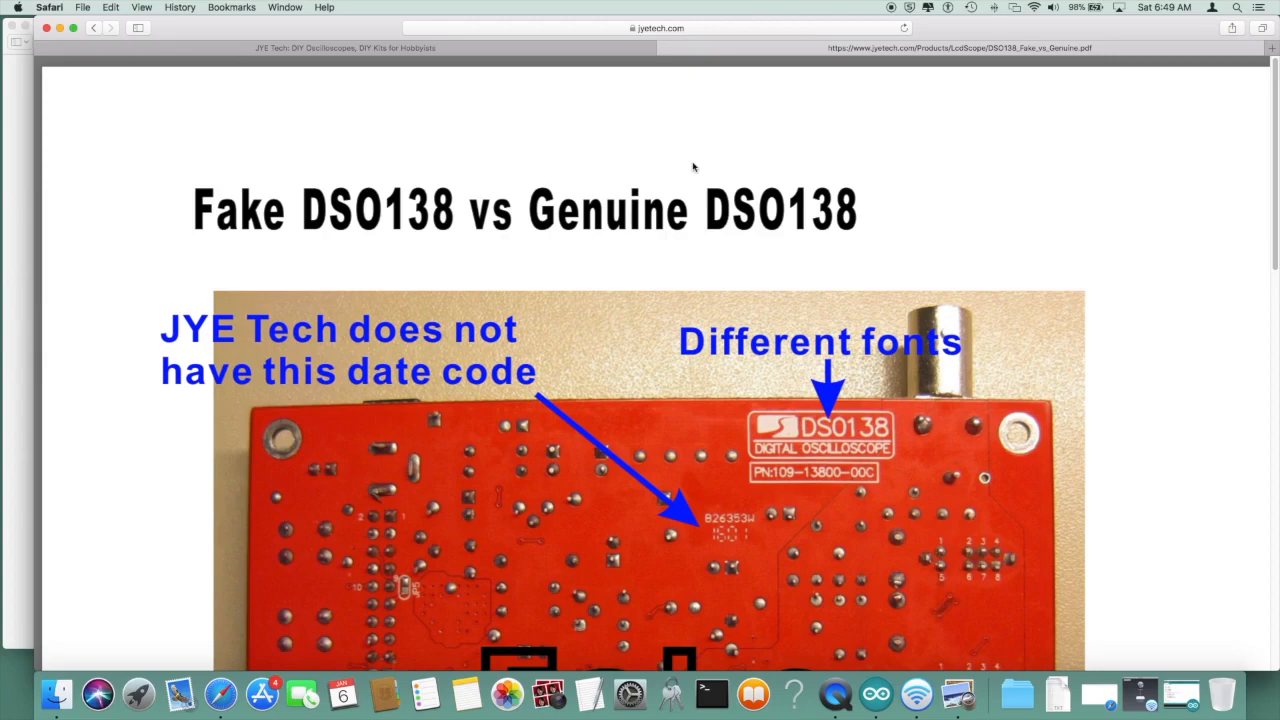
# Step: Scroll the comparison PDF down to the genuine DSO138 board photo with its product ID label
pyautogui.scroll(-3)
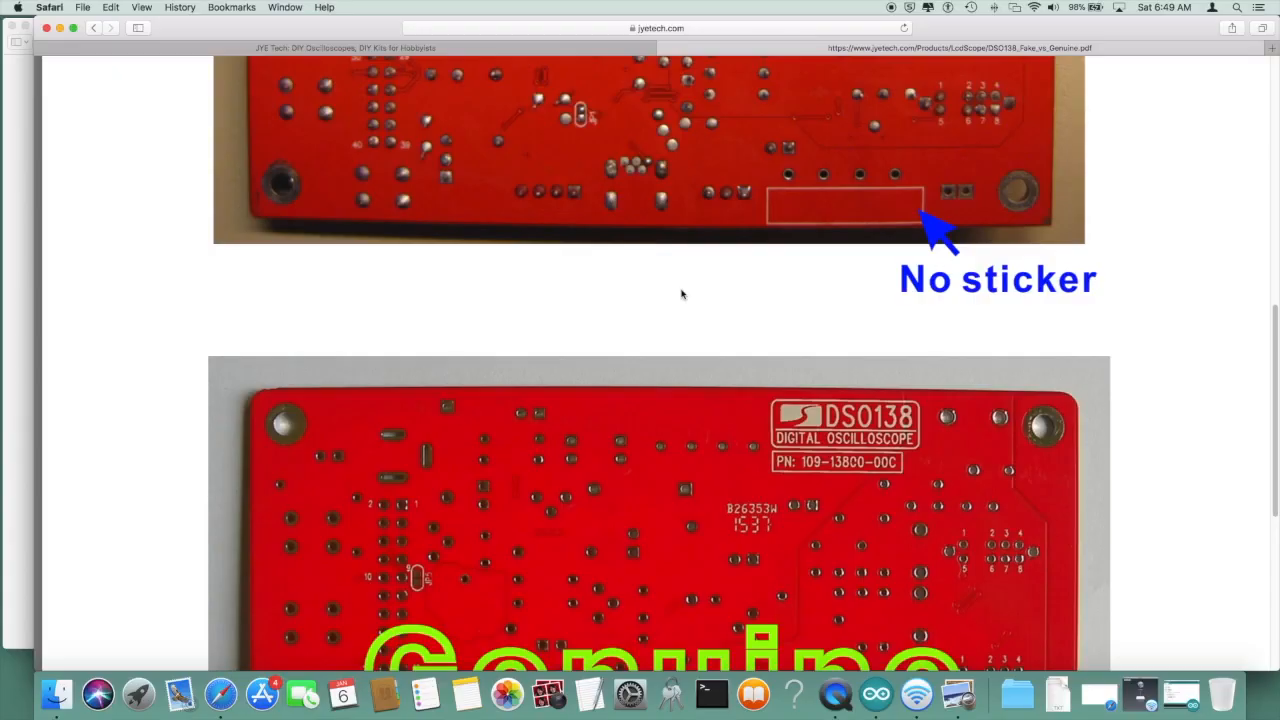
pyautogui.scroll(-3)
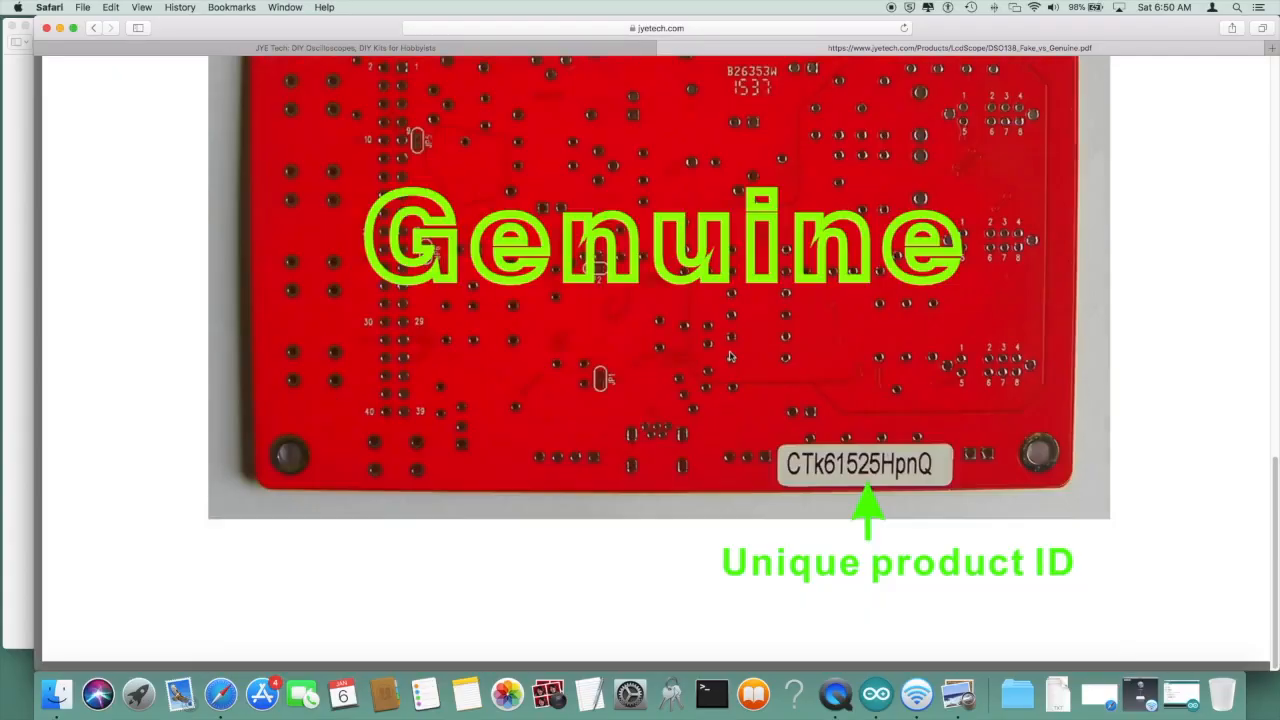
pyautogui.moveTo(768, 518)
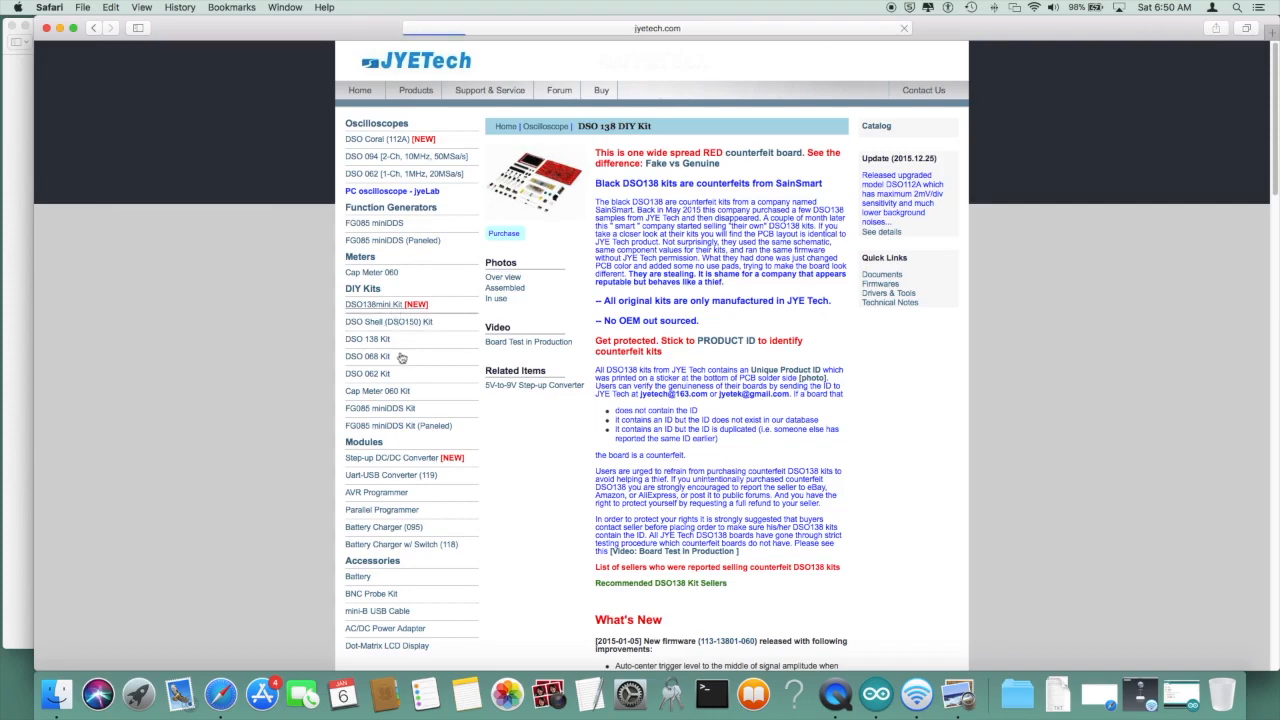
# Step: Go to the DSO138mini Kit page and follow its Purchase link to AccuDIY's Oscilloscopes category
pyautogui.click(372, 304)
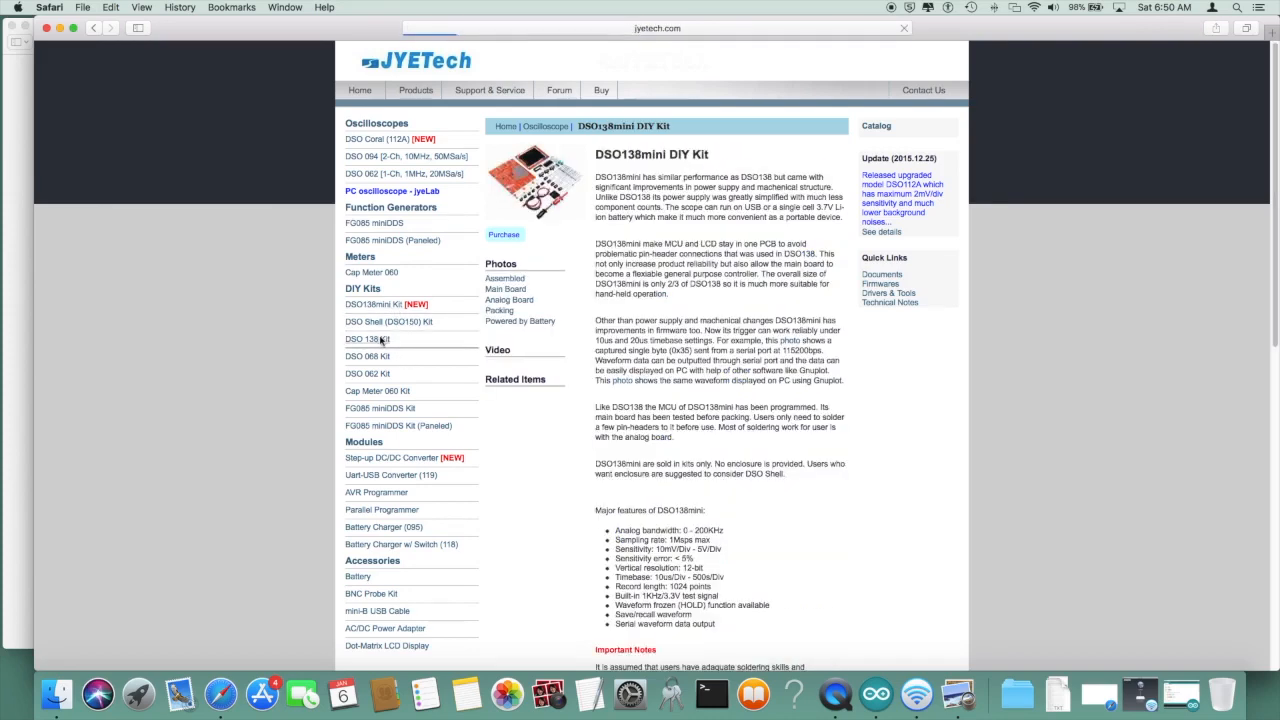
pyautogui.click(366, 338)
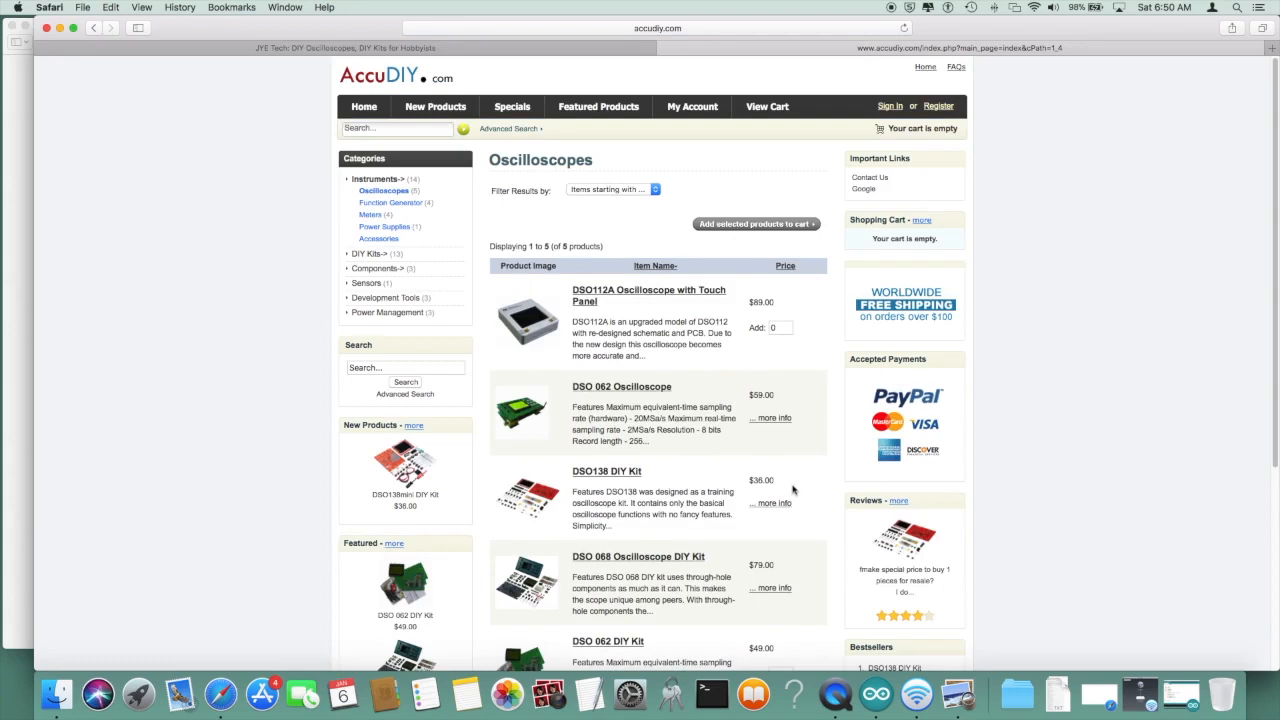
pyautogui.moveTo(788, 488)
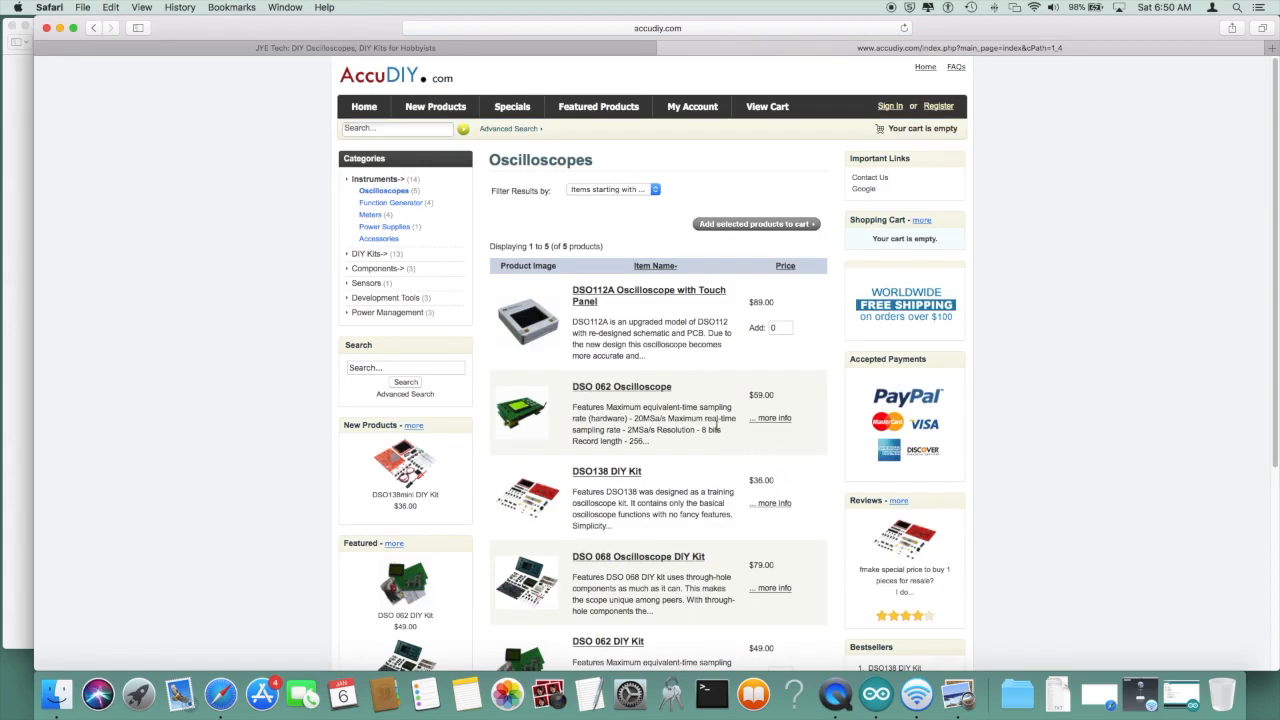
pyautogui.moveTo(768, 408)
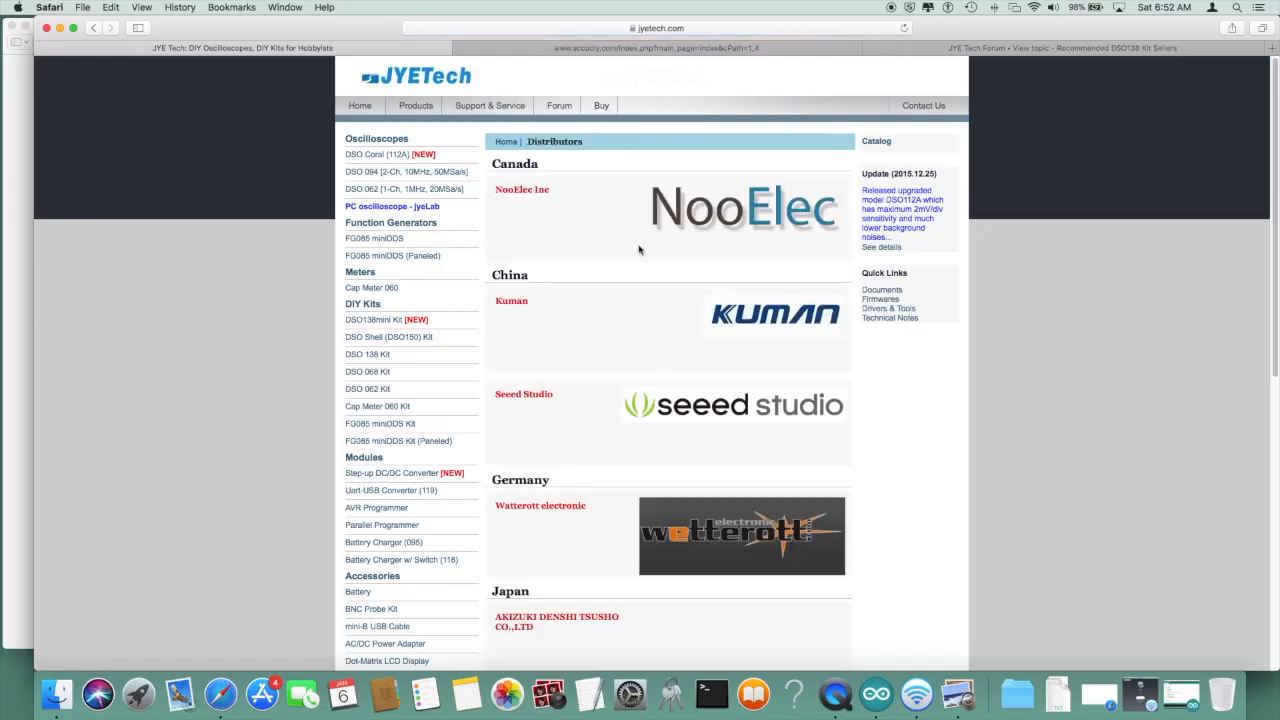
pyautogui.moveTo(568, 272)
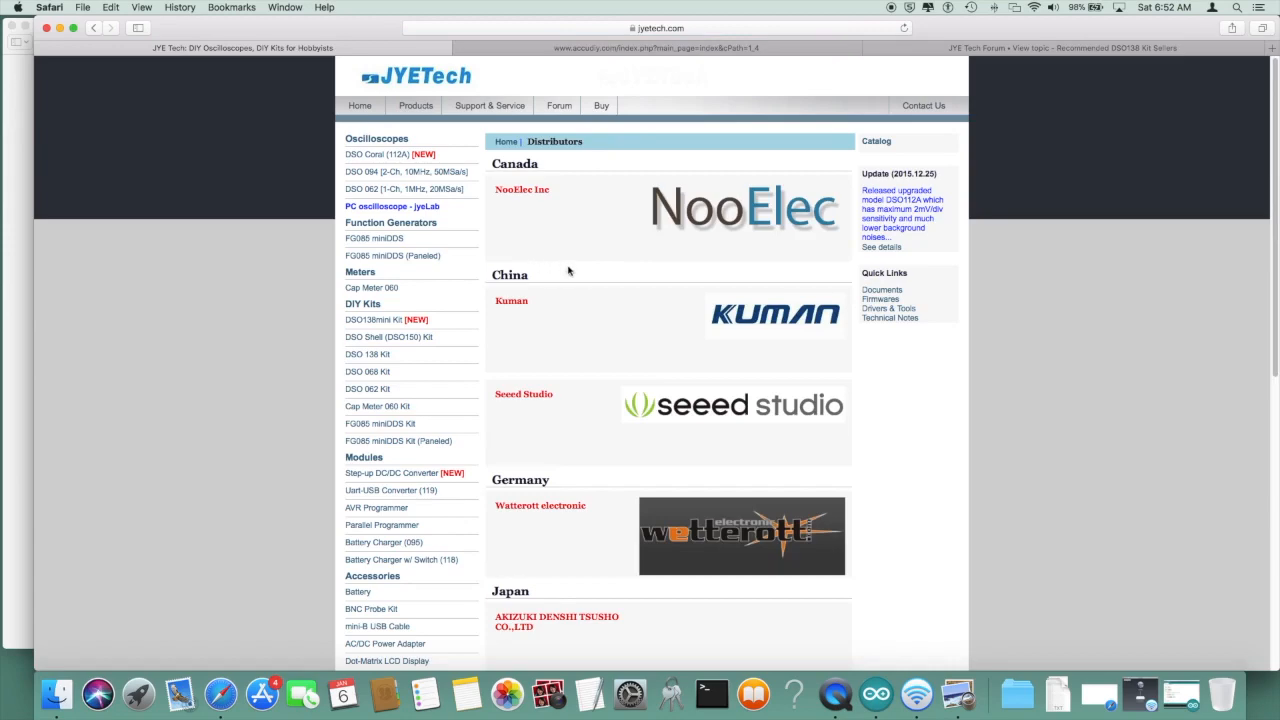
# Step: Scroll the Distributors list to the USA section and open the SparkFun Electronics entry
pyautogui.scroll(-3)
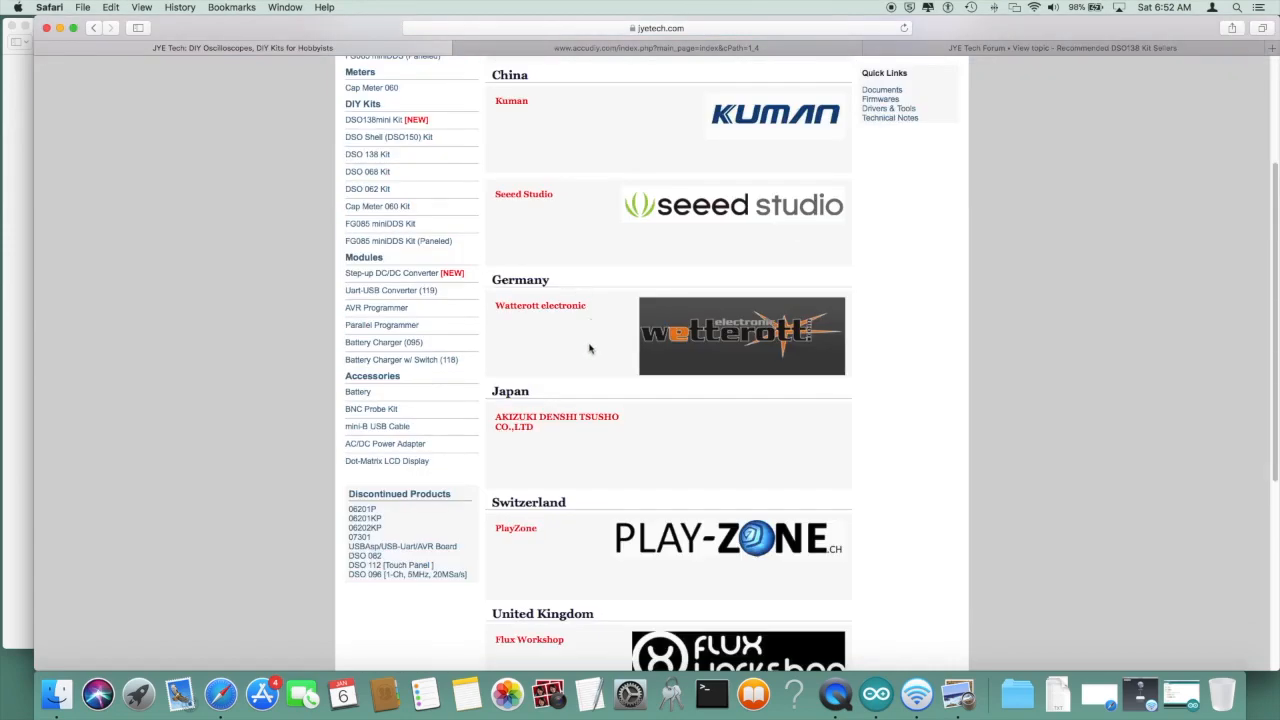
pyautogui.scroll(-3)
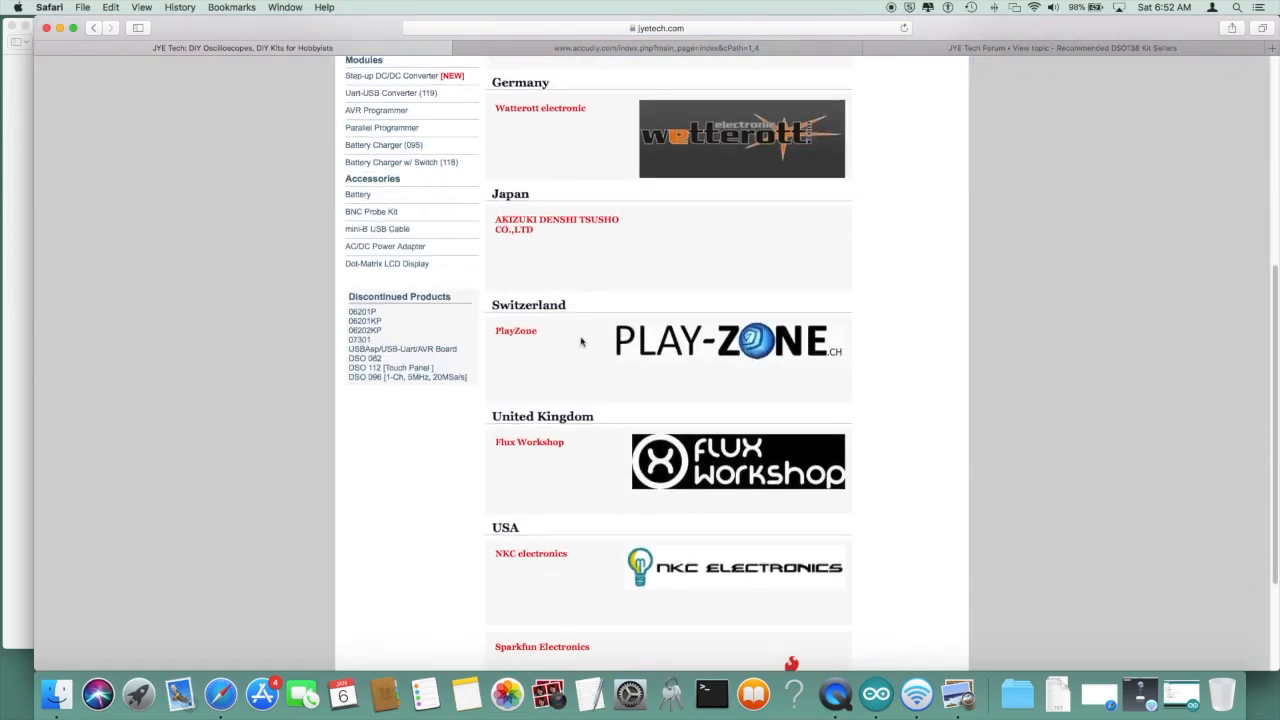
pyautogui.scroll(-3)
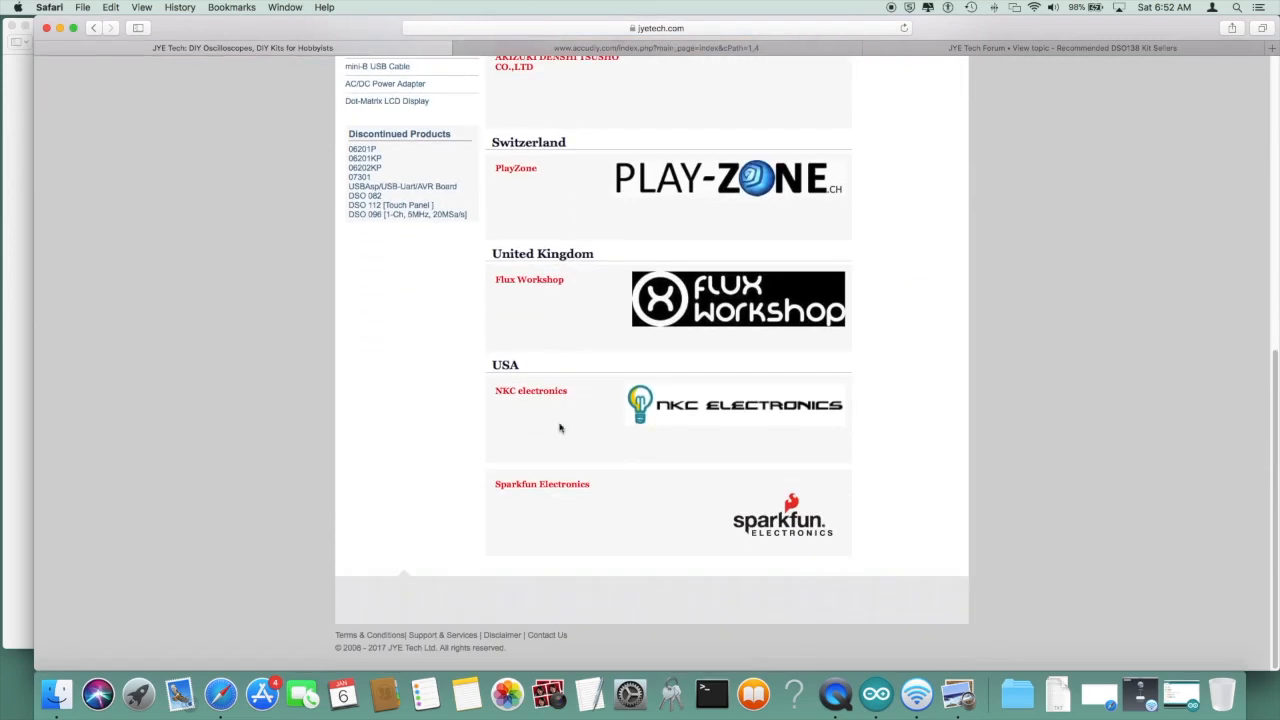
pyautogui.moveTo(676, 492)
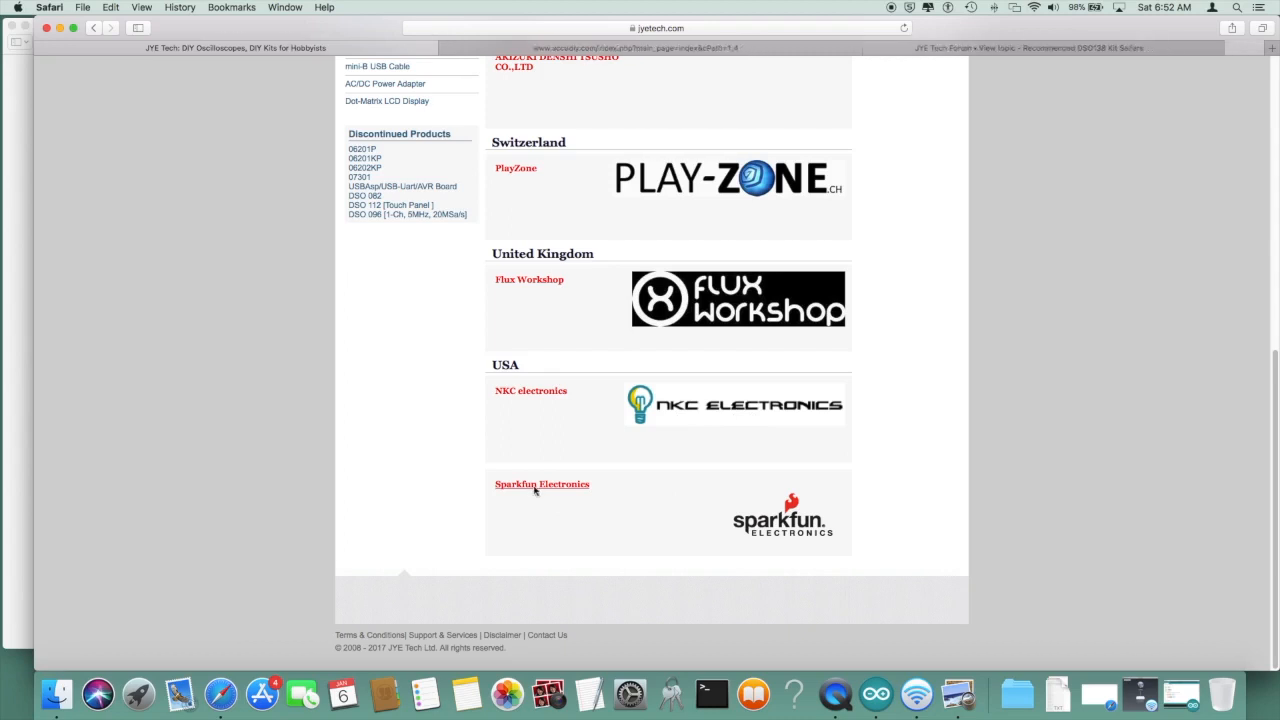
pyautogui.click(540, 484)
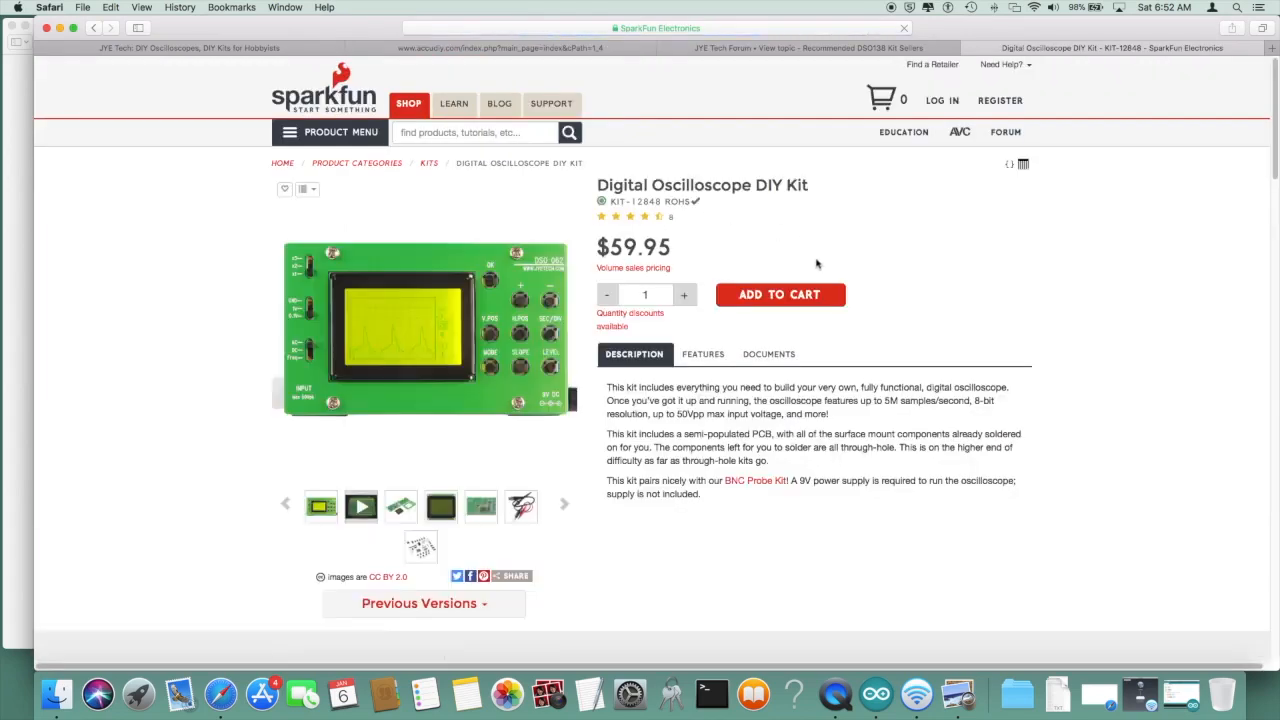
# Step: Scroll through SparkFun's $59.95 Digital Oscilloscope DIY Kit page and its customer reviews
pyautogui.scroll(-3)
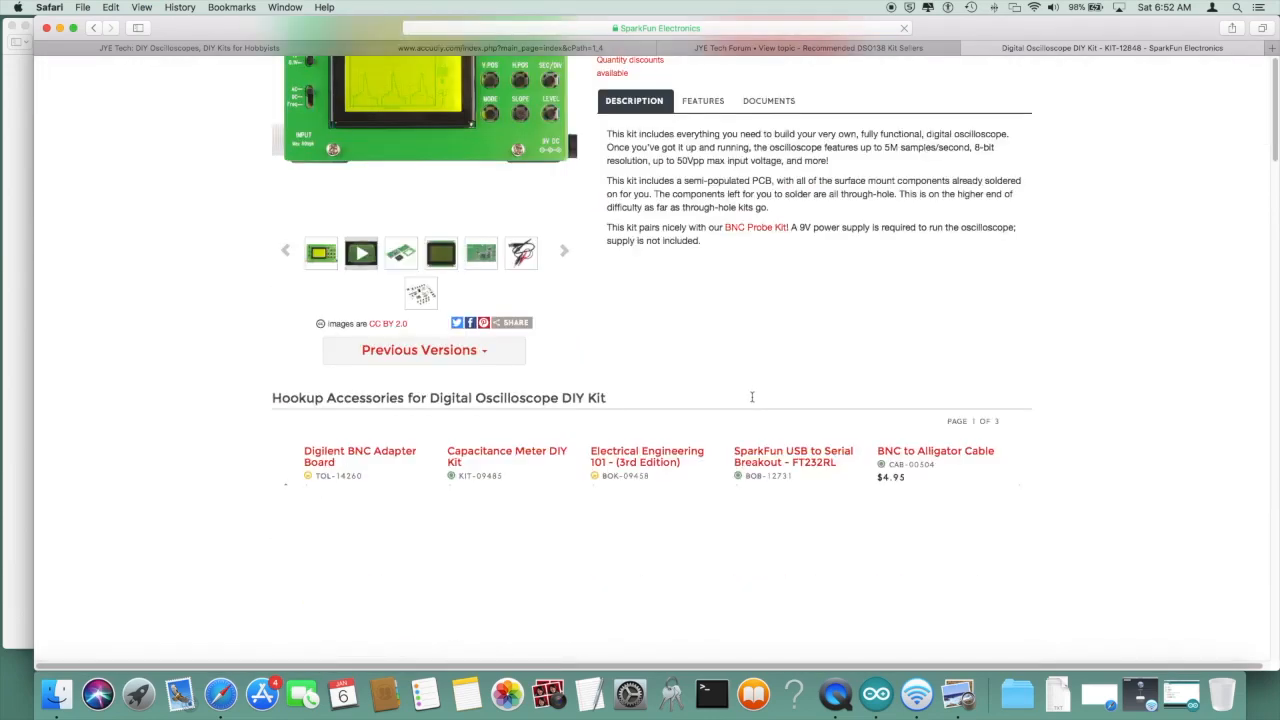
pyautogui.scroll(-3)
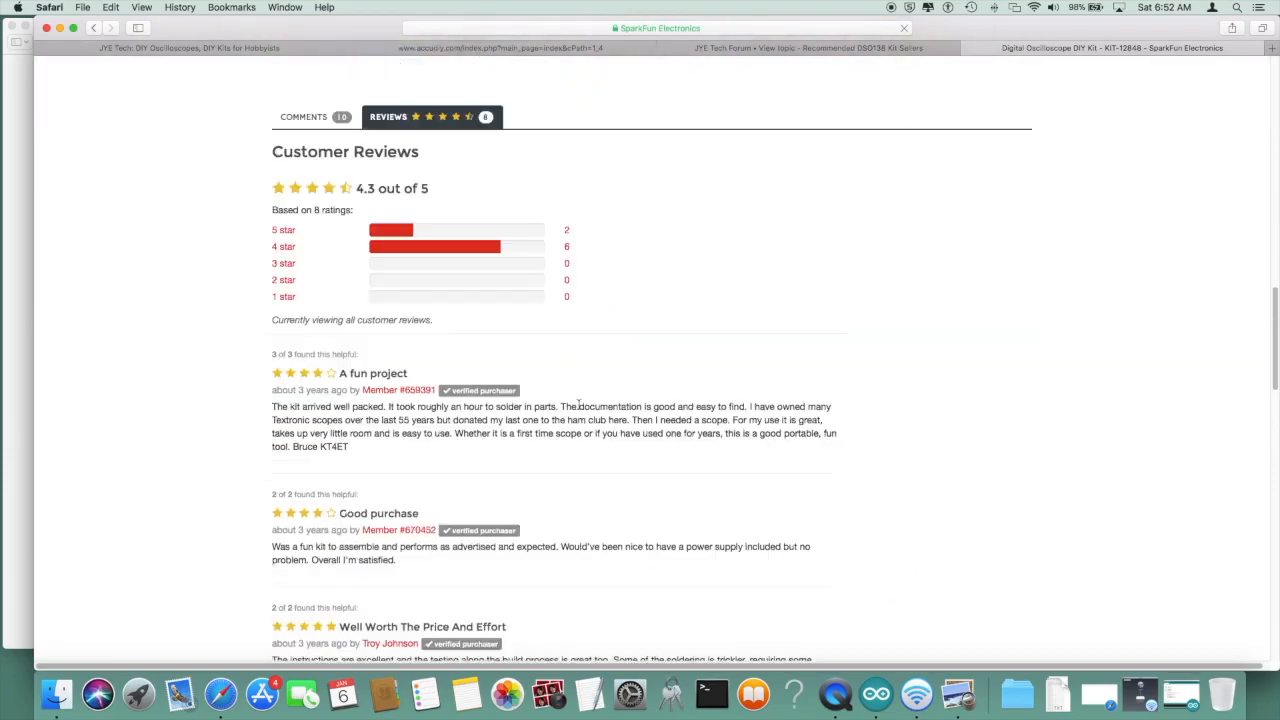
pyautogui.scroll(3)
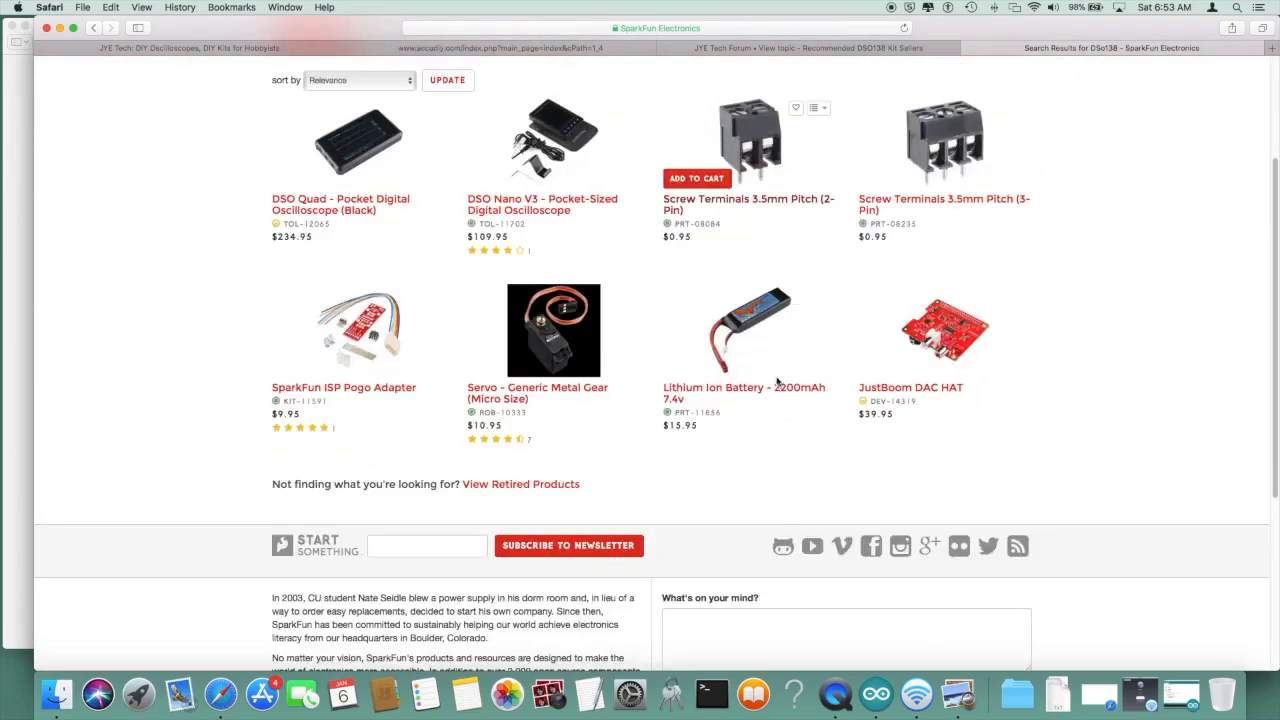
pyautogui.scroll(-3)
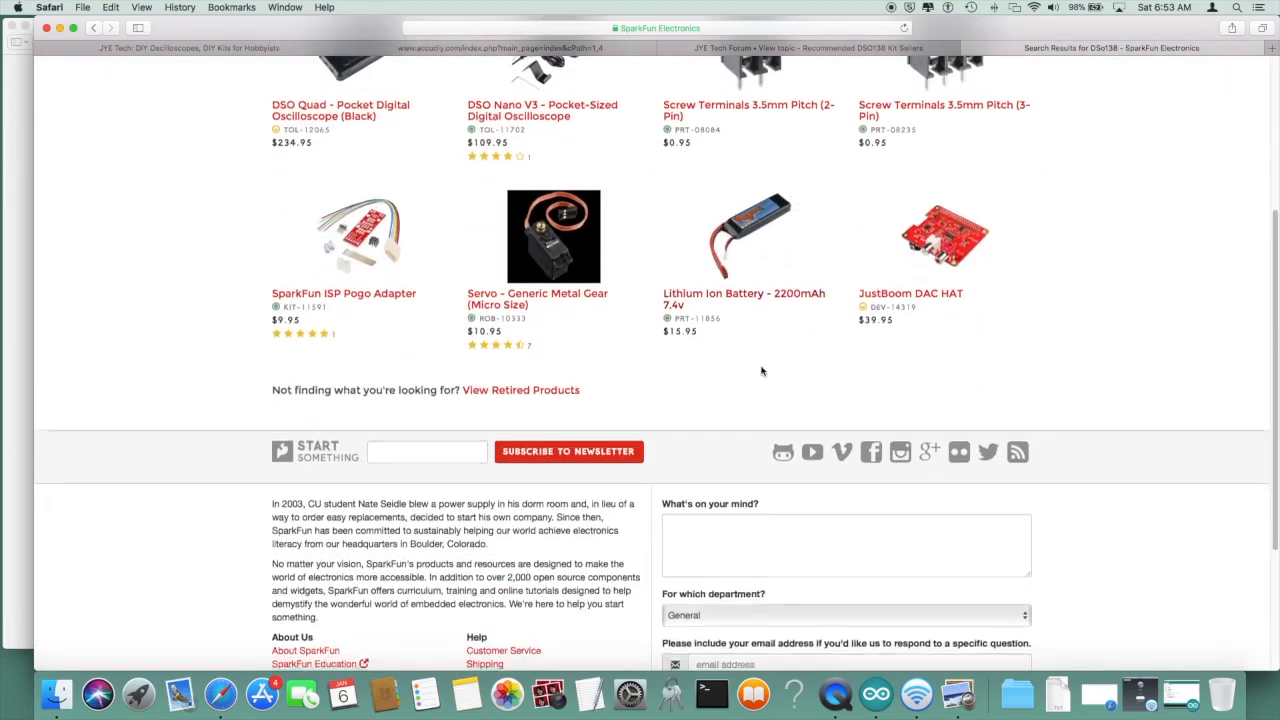
pyautogui.scroll(3)
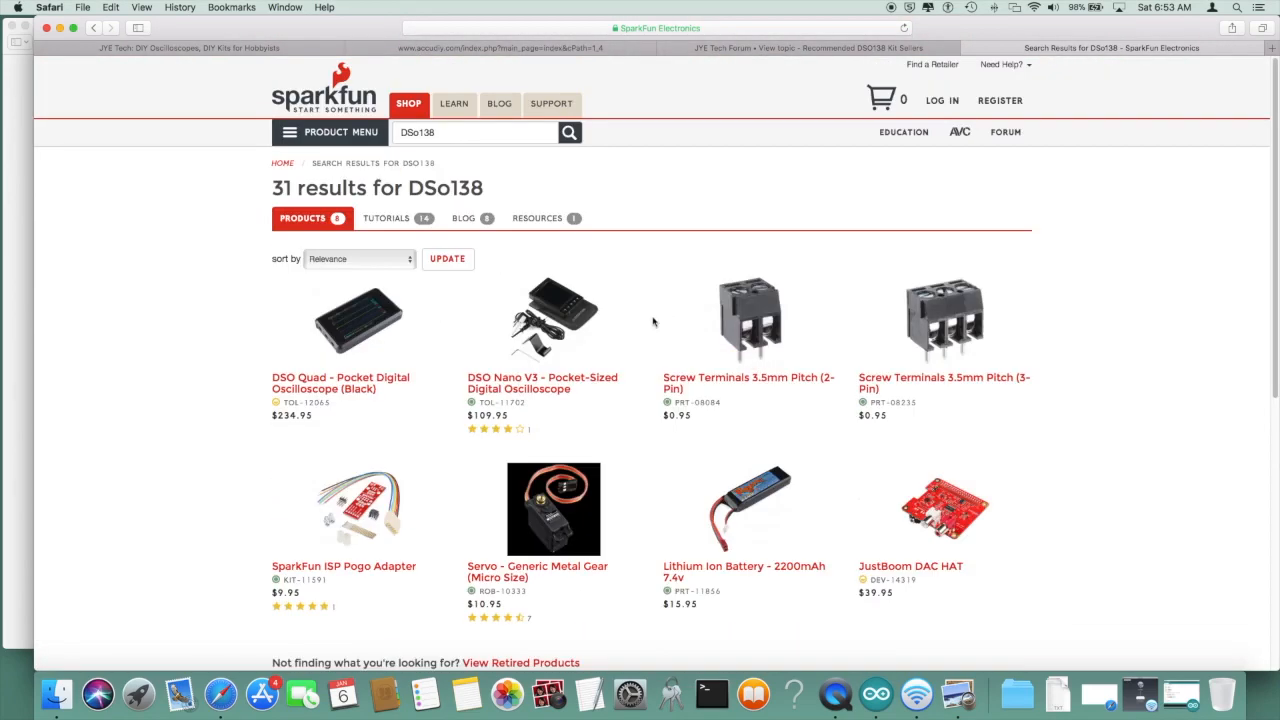
pyautogui.moveTo(748, 318)
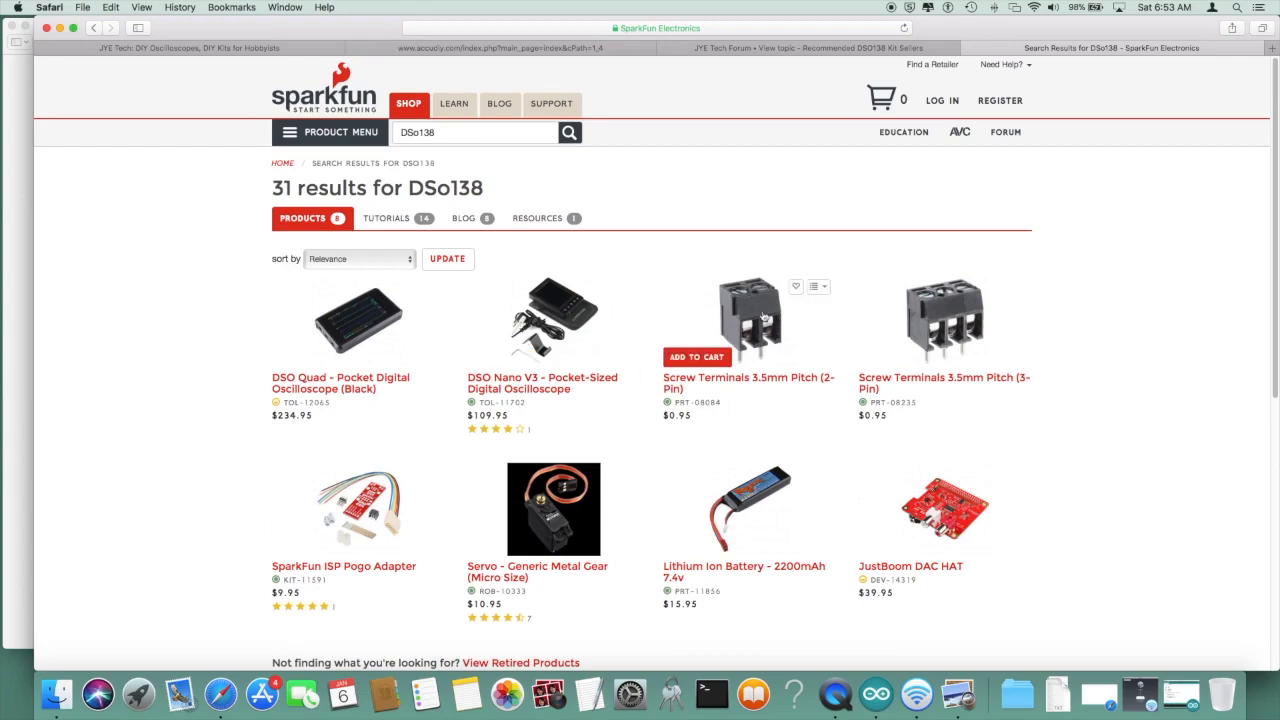